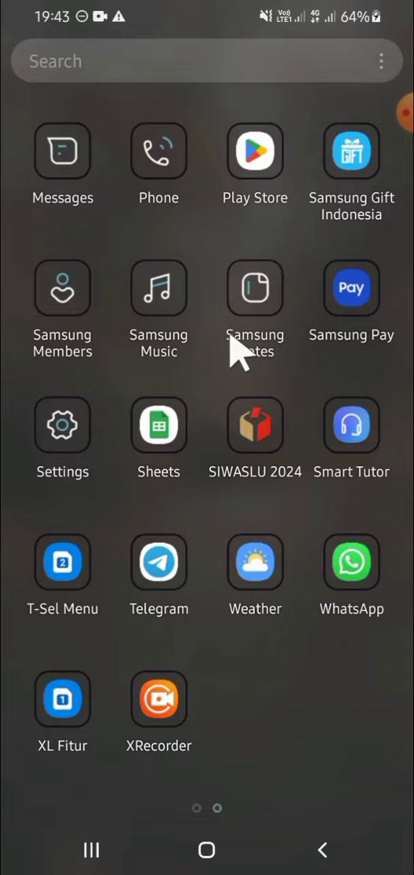
{"action": "mouse_move", "coordinate": [180, 492]}
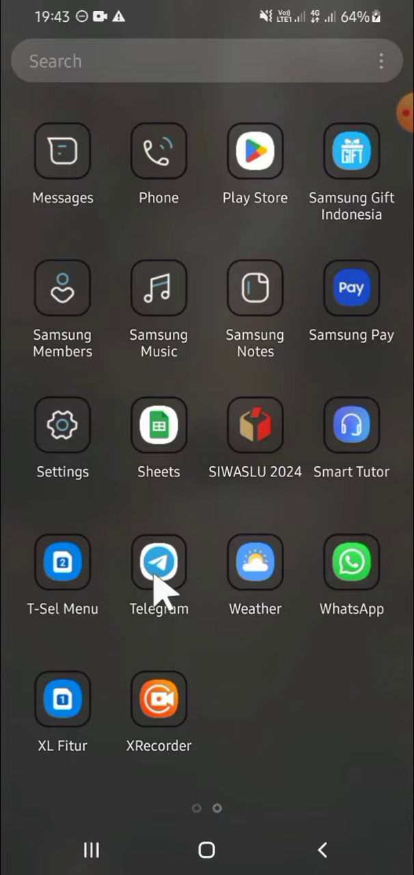
Launch Telegram from the app drawer so its chat list appears.
{"action": "left_click", "coordinate": [159, 563]}
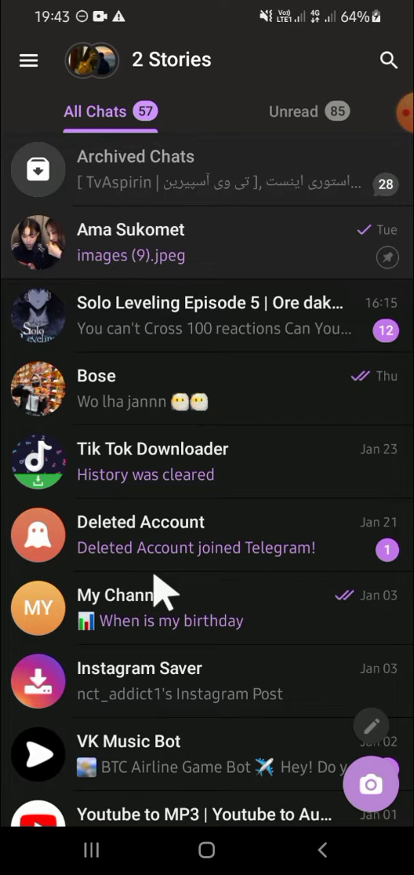
{"action": "mouse_move", "coordinate": [243, 677]}
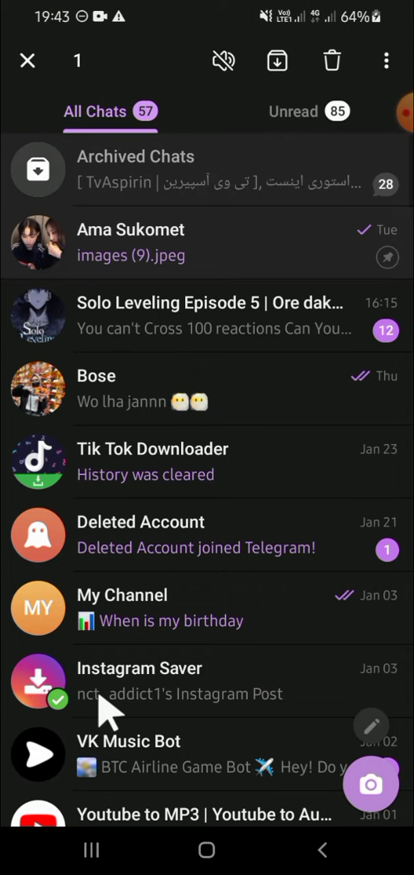
Select My Channel alongside Instagram Saver and VK Music Bot for archiving.
{"action": "left_click", "coordinate": [39, 754]}
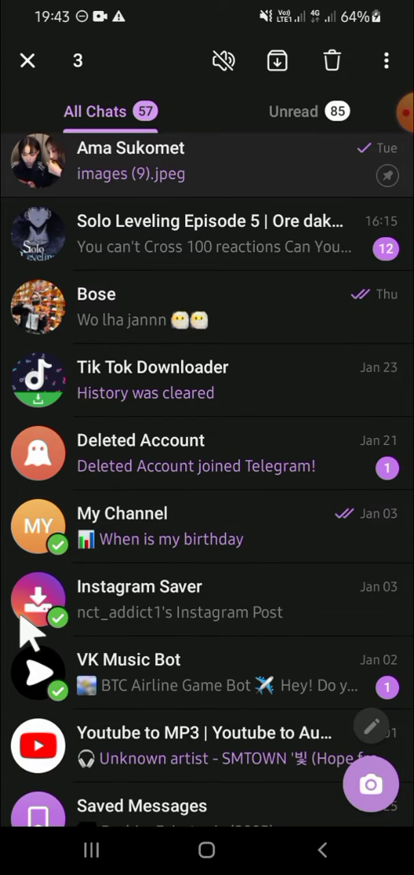
{"action": "mouse_move", "coordinate": [194, 198]}
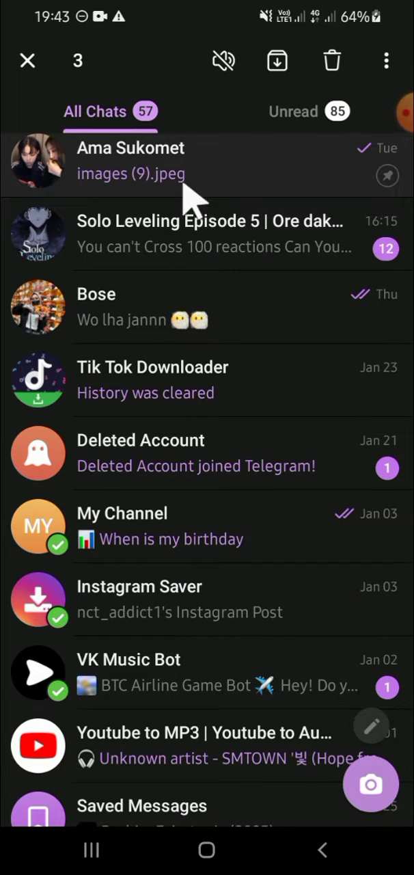
{"action": "mouse_move", "coordinate": [273, 95]}
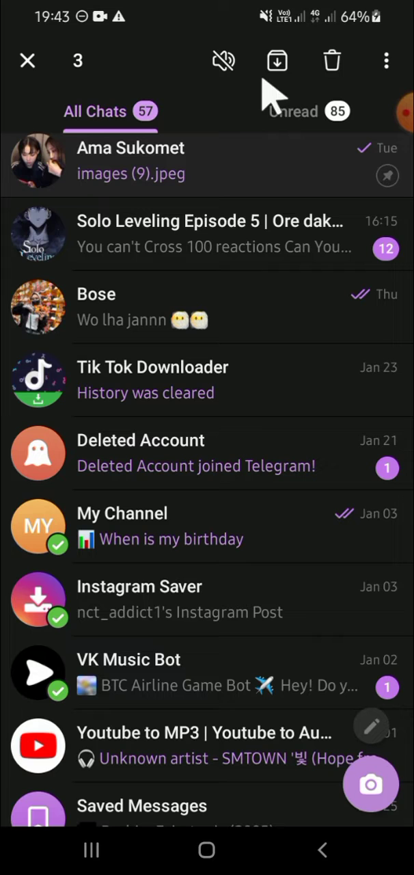
{"action": "mouse_move", "coordinate": [276, 69]}
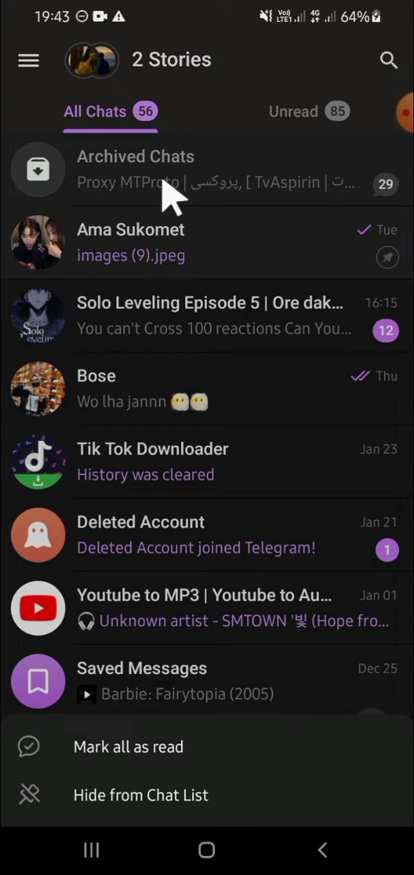
{"action": "mouse_move", "coordinate": [191, 807]}
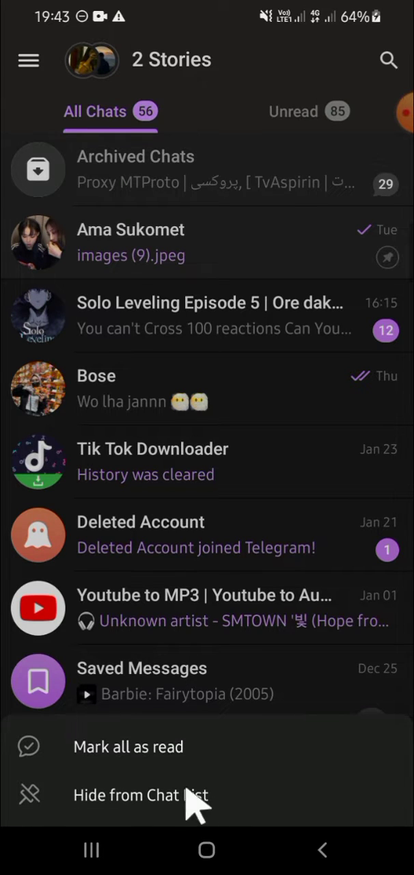
{"action": "mouse_move", "coordinate": [65, 796]}
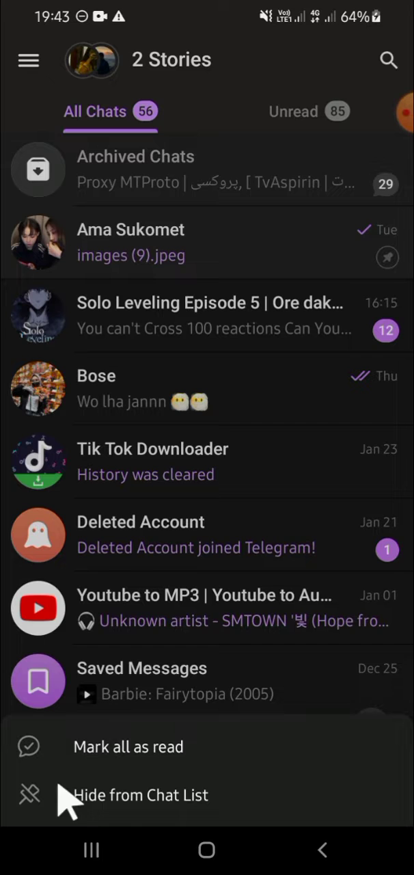
{"action": "mouse_move", "coordinate": [82, 807]}
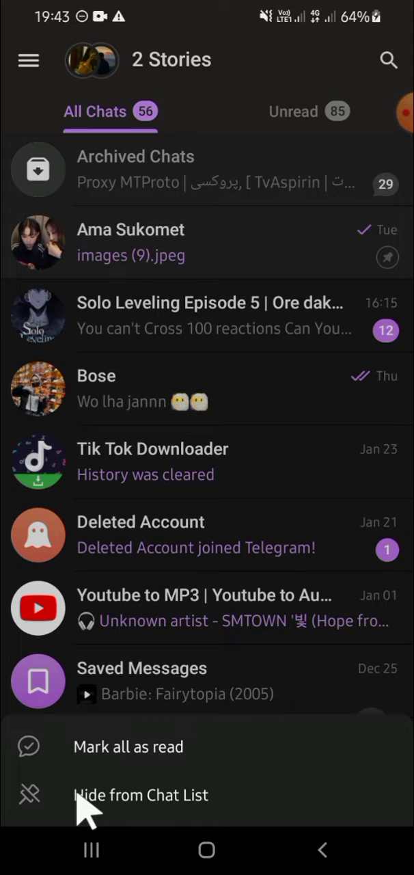
Choose 'Hide from Chat List' for the Archived Chats folder.
{"action": "left_click", "coordinate": [141, 795]}
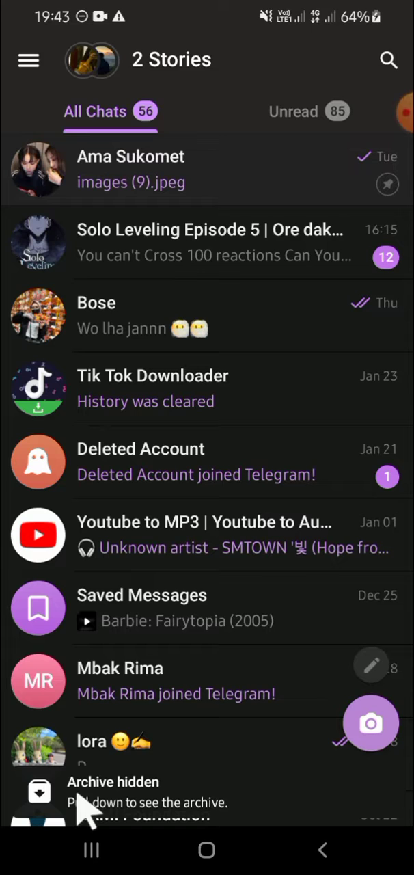
{"action": "mouse_move", "coordinate": [149, 317]}
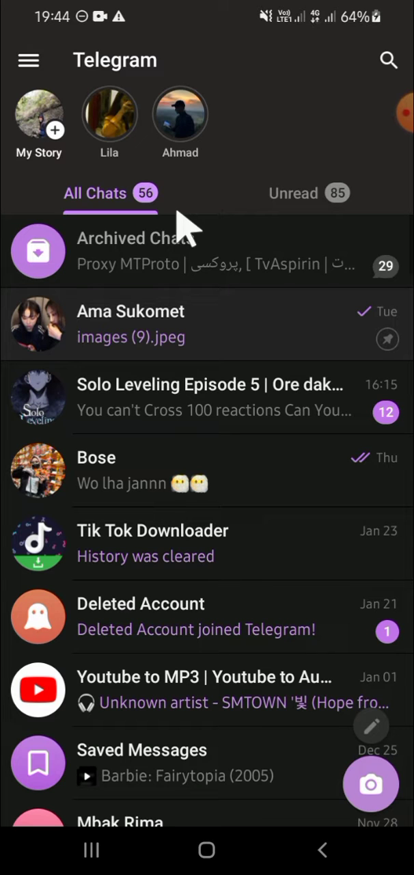
{"action": "mouse_move", "coordinate": [208, 290]}
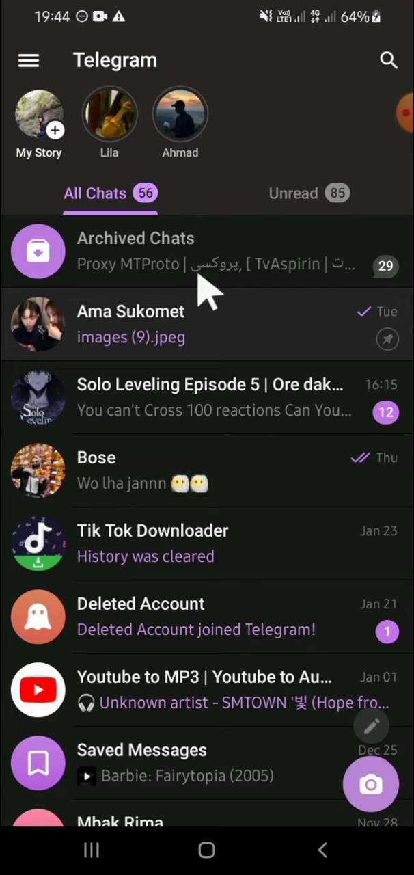
{"action": "mouse_move", "coordinate": [191, 267]}
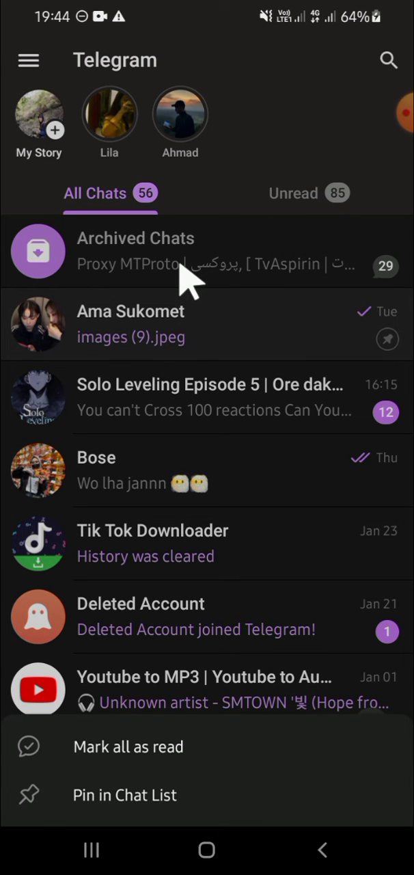
{"action": "mouse_move", "coordinate": [164, 800]}
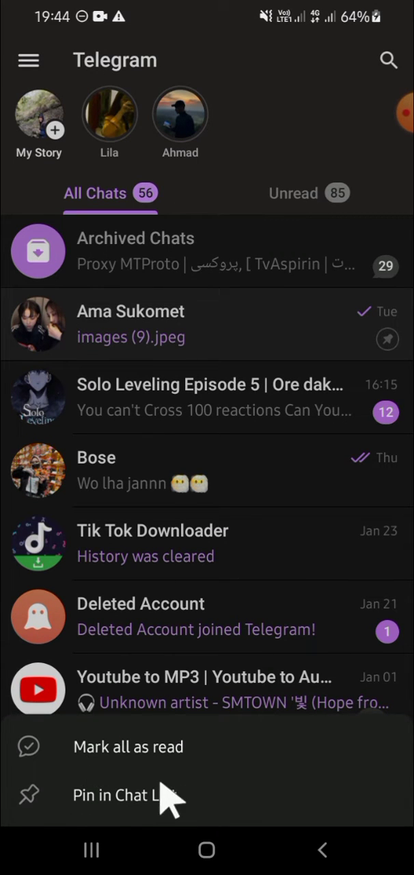